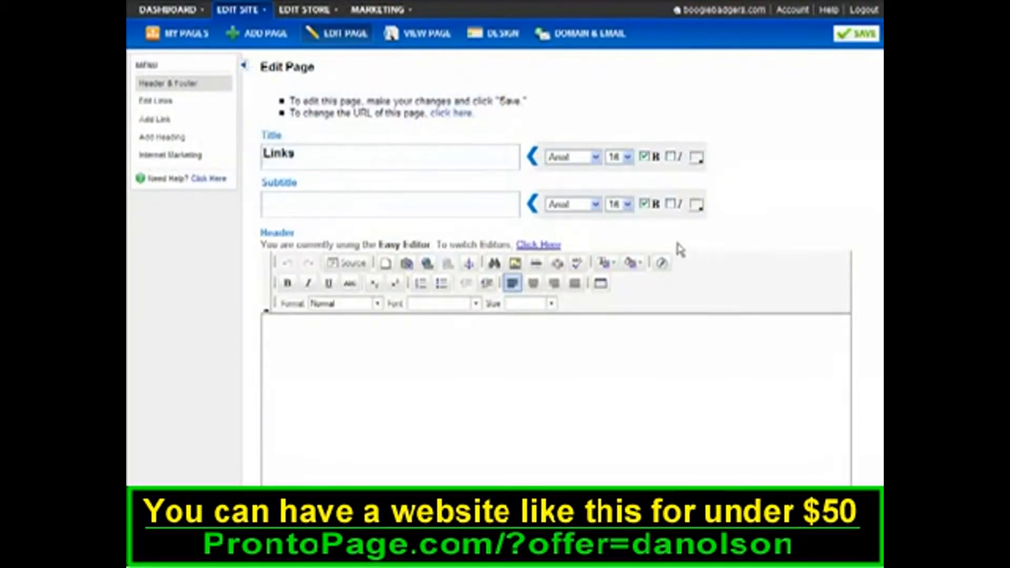
- Start a new link from the Add Link entry in the left-hand menu
left_click(153, 119)
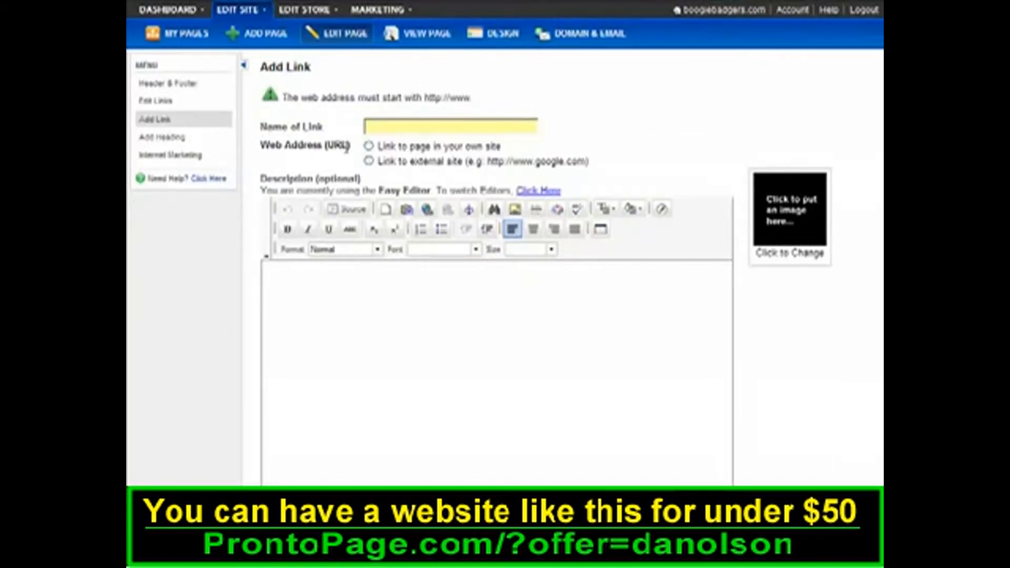
left_click(368, 145)
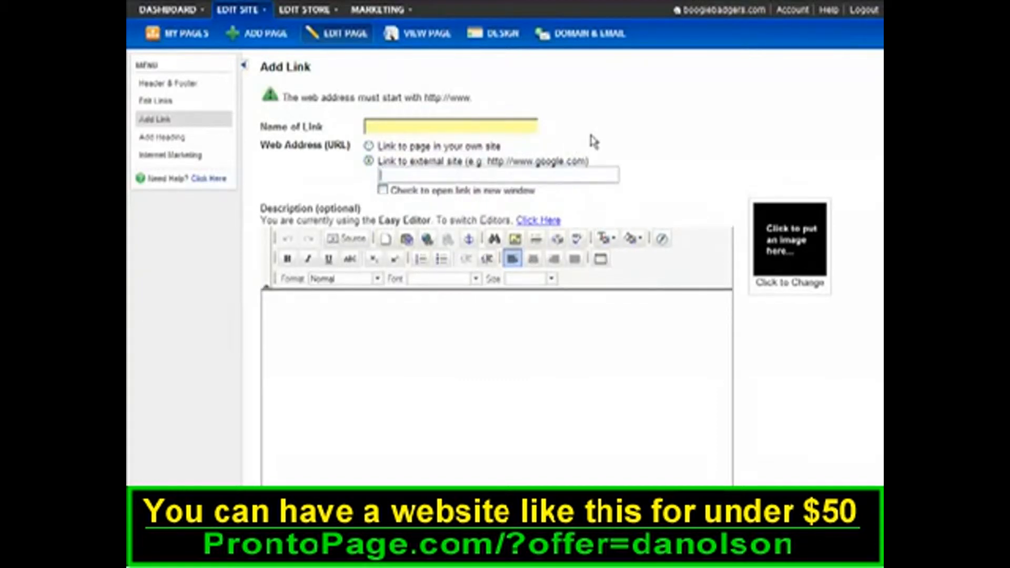
type("www.google.c")
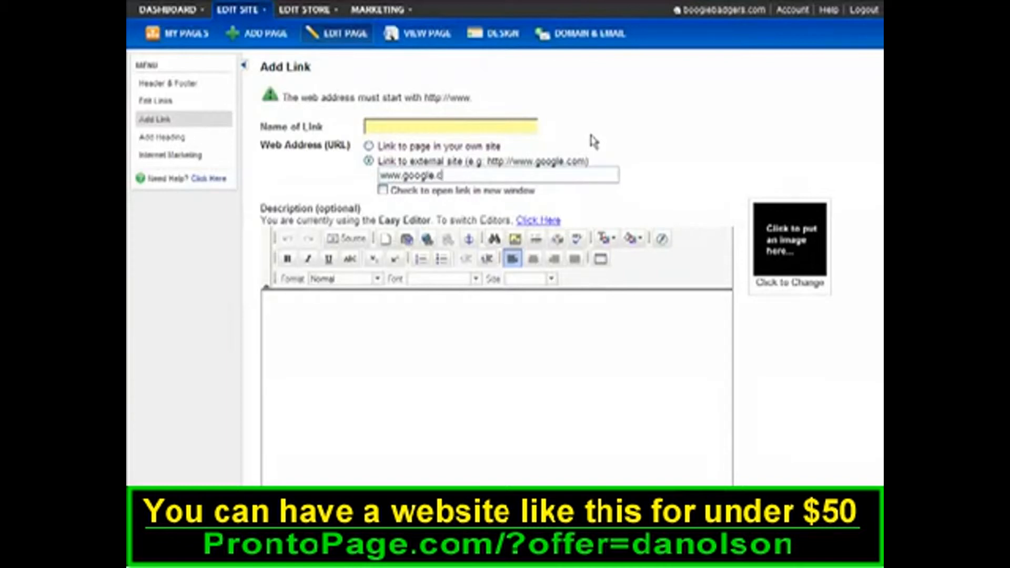
type("om")
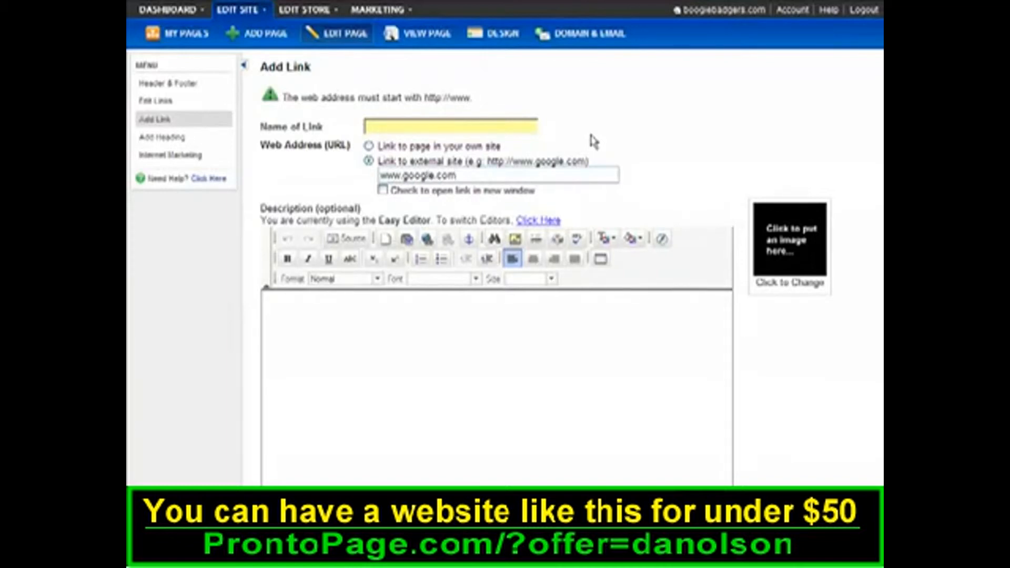